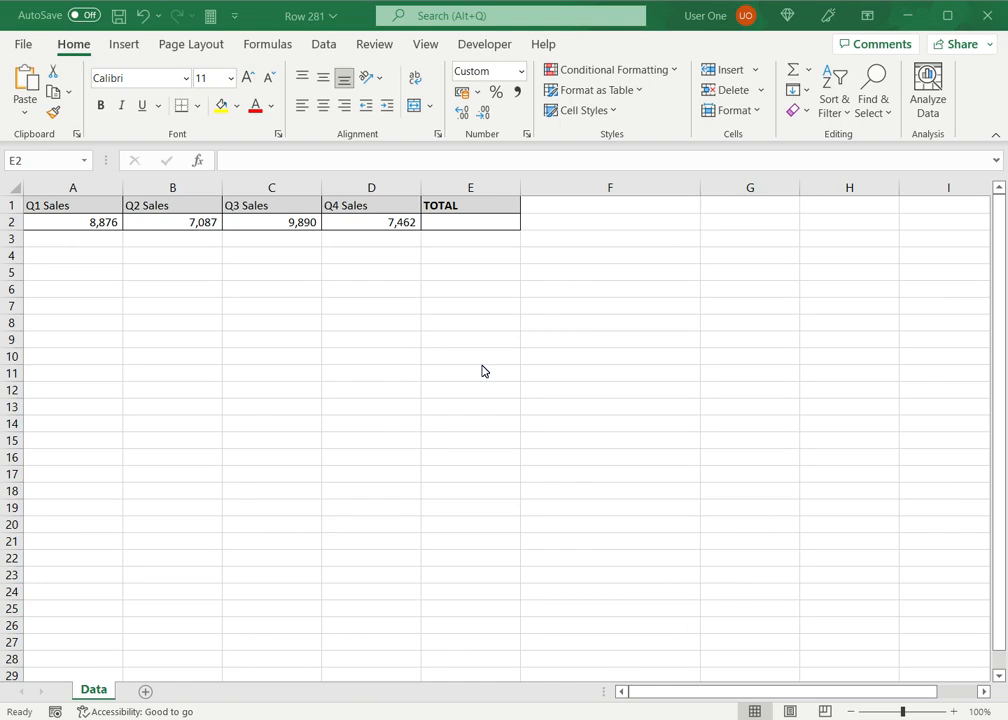
Select the empty TOTAL cell E2 beside the four quarterly sales figures.
click(470, 222)
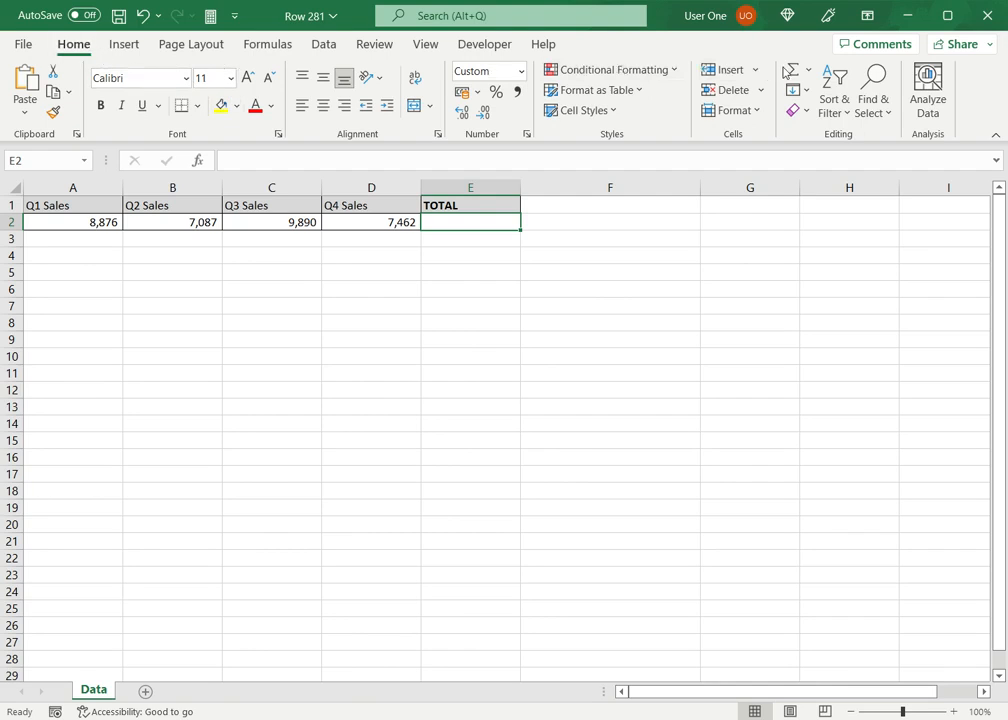
mouse_move(794, 71)
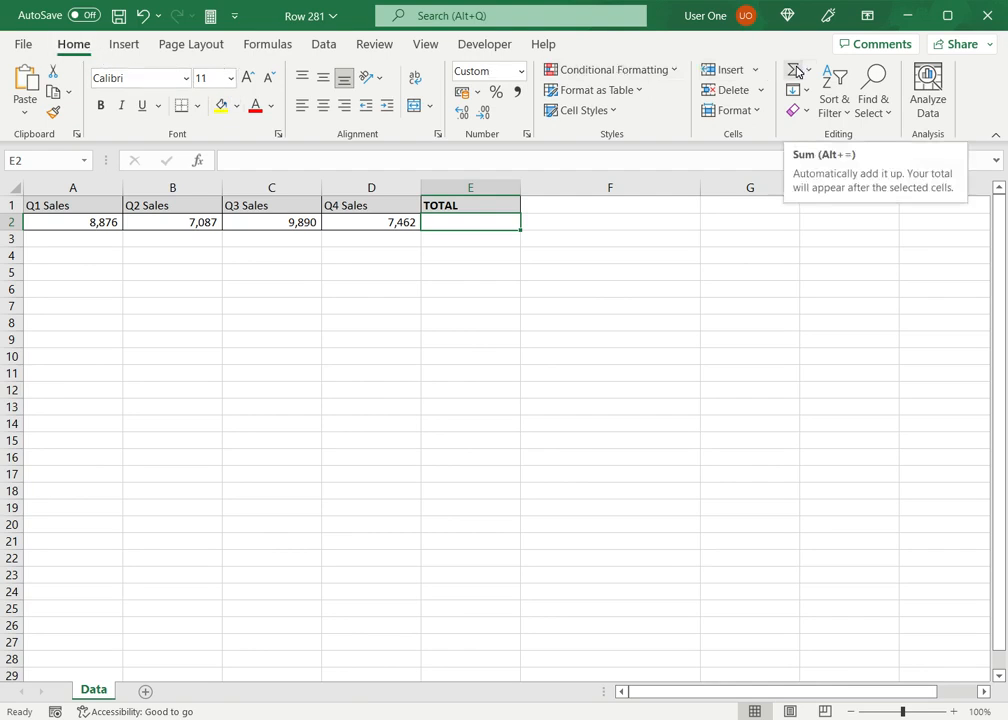
AutoSum the range A2:D2 into E2 to get 33,315, then select E6.
click(796, 72)
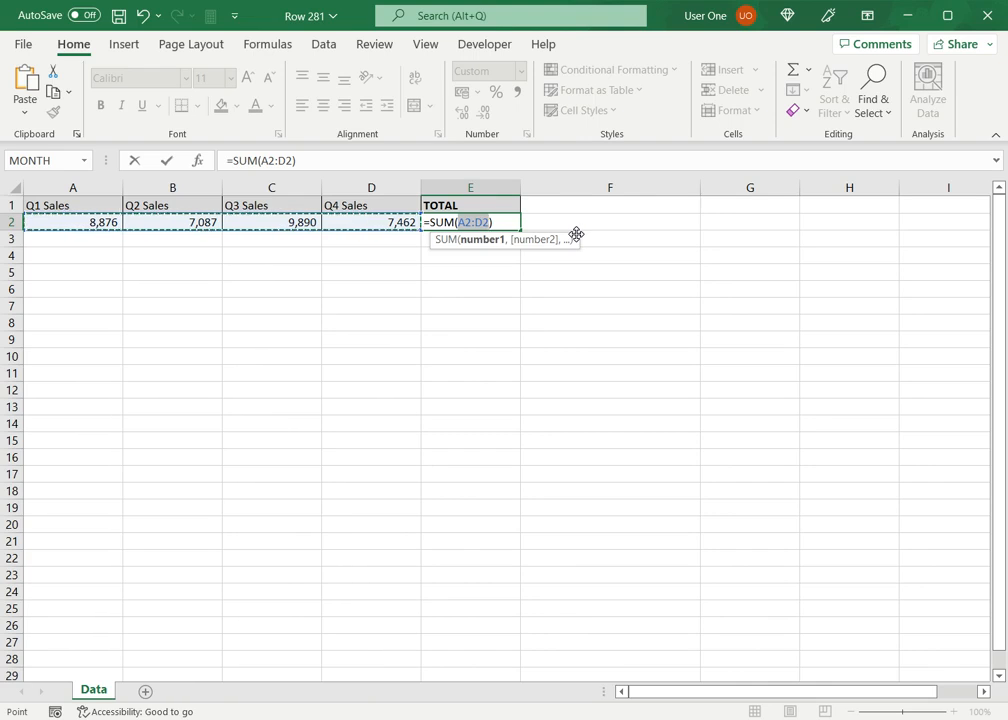
key(Enter)
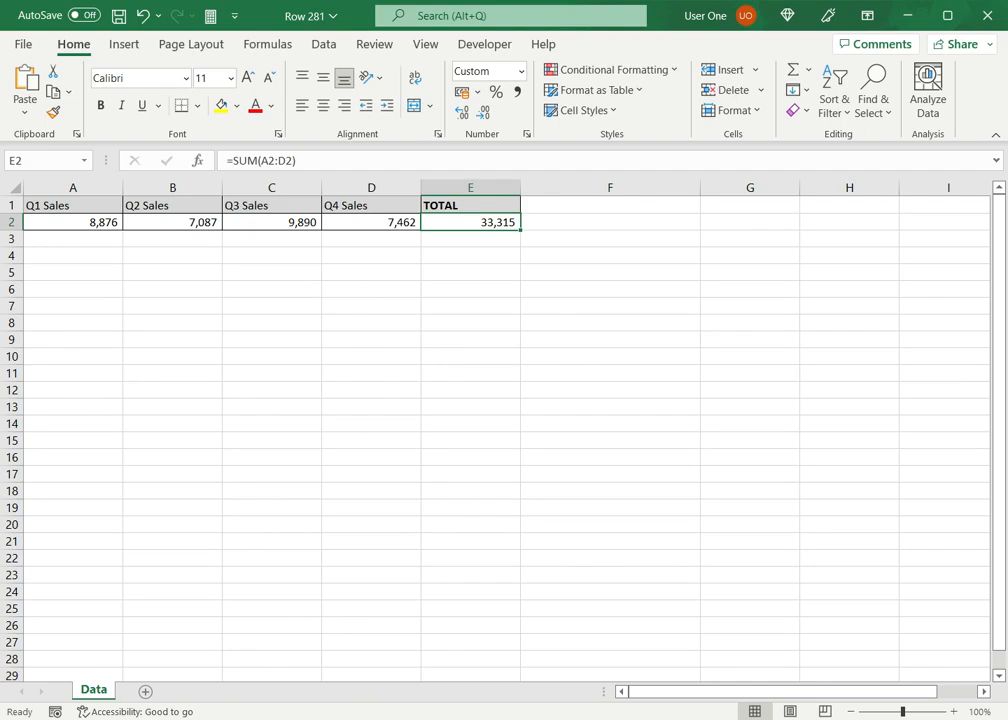
click(470, 289)
text(=SUM(A2))
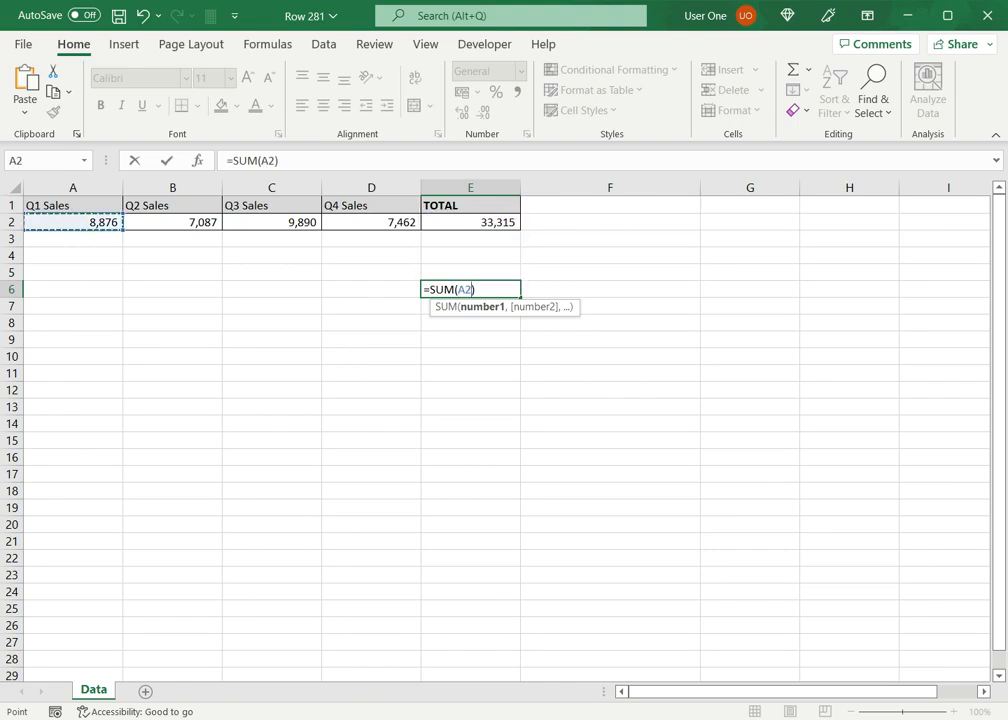
Enter a SUM of A2:D2 in E6, also showing 33,315.
drag(72, 222, 371, 222)
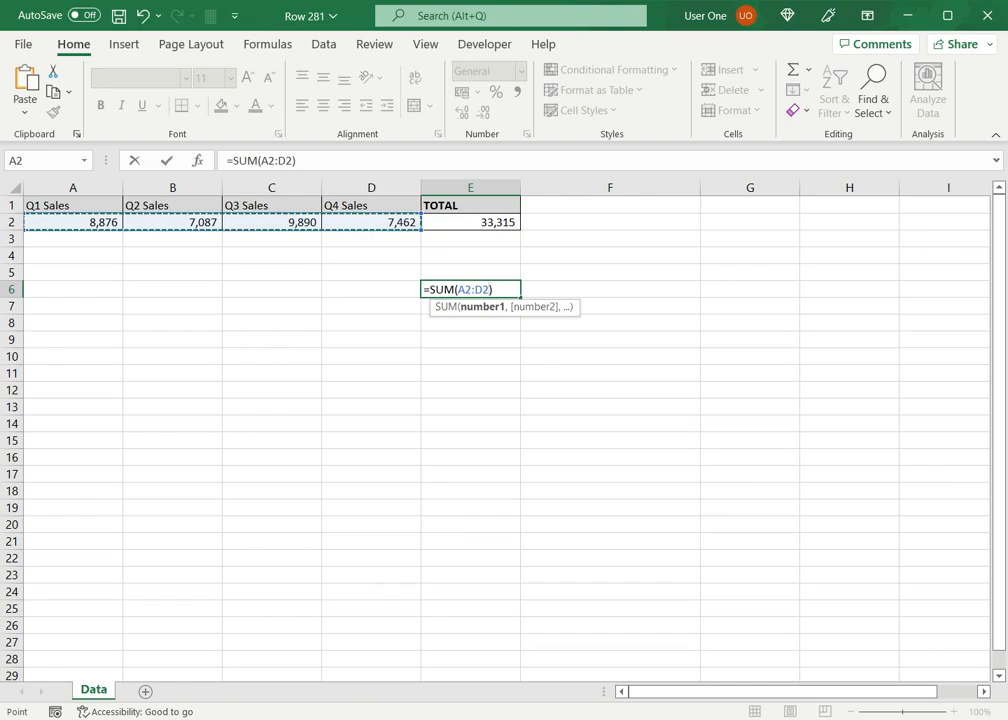
key(Enter)
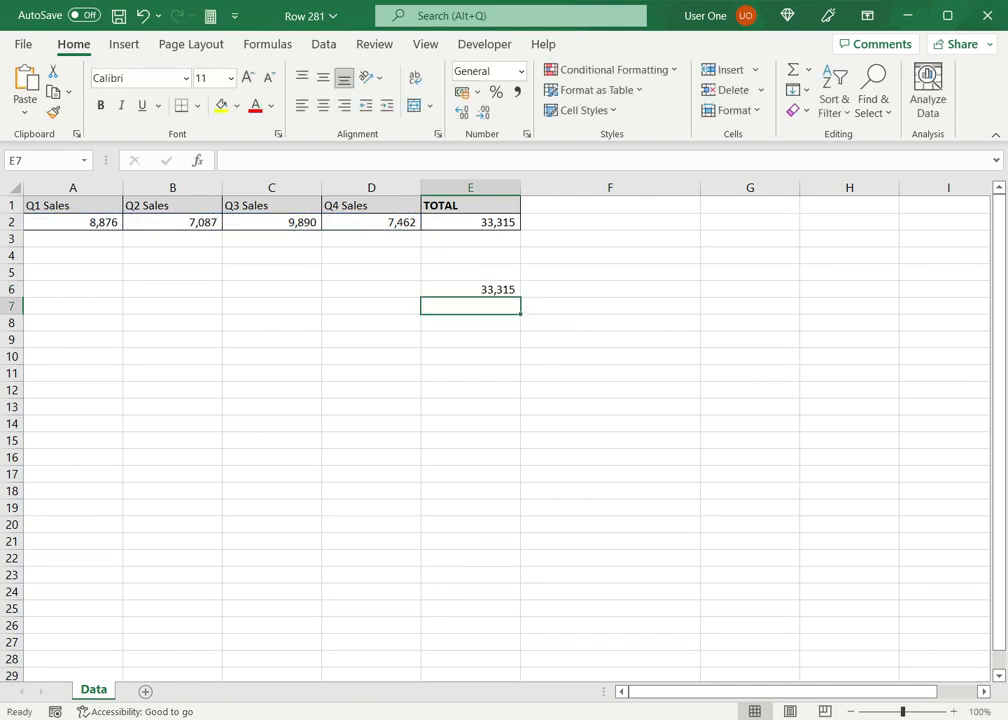